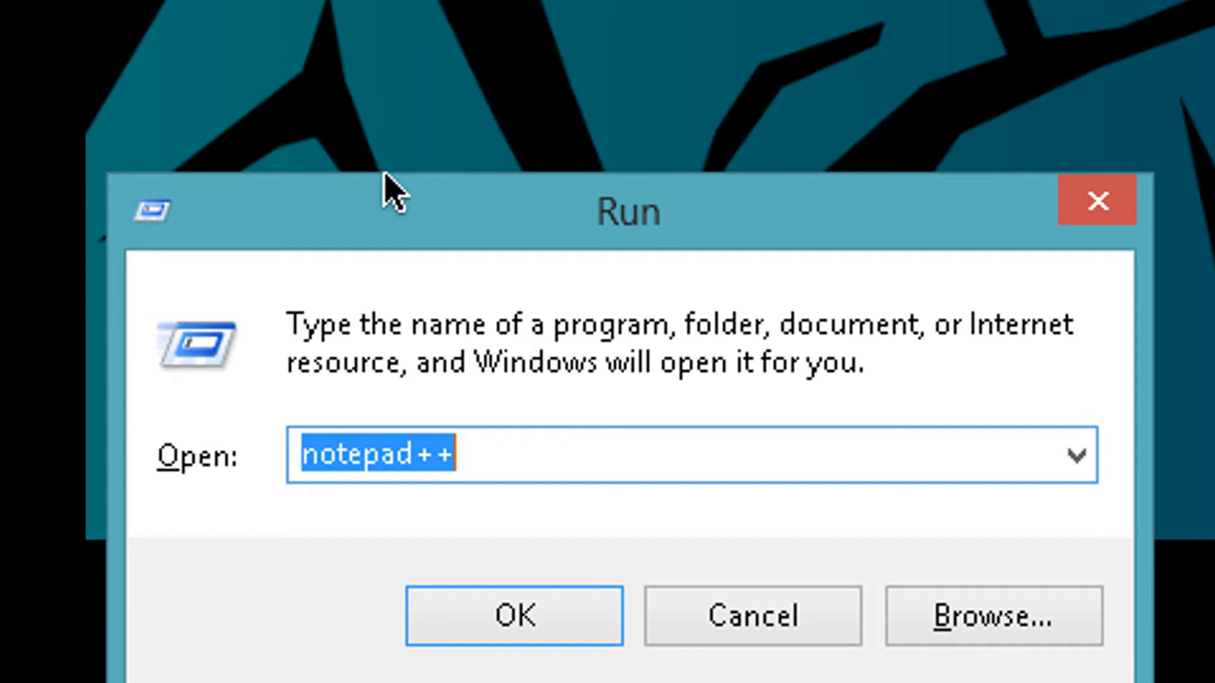
Step: Choose regedit from the Run dialog's command history in place of notepad++
click(1076, 454)
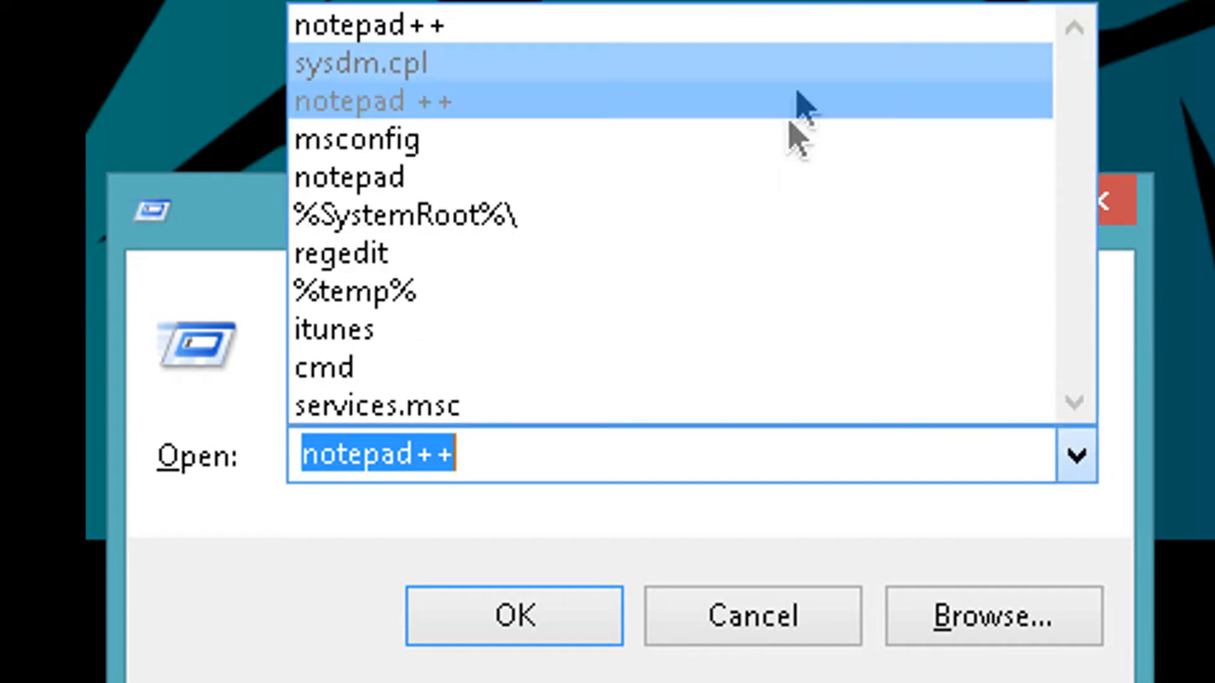
click(340, 253)
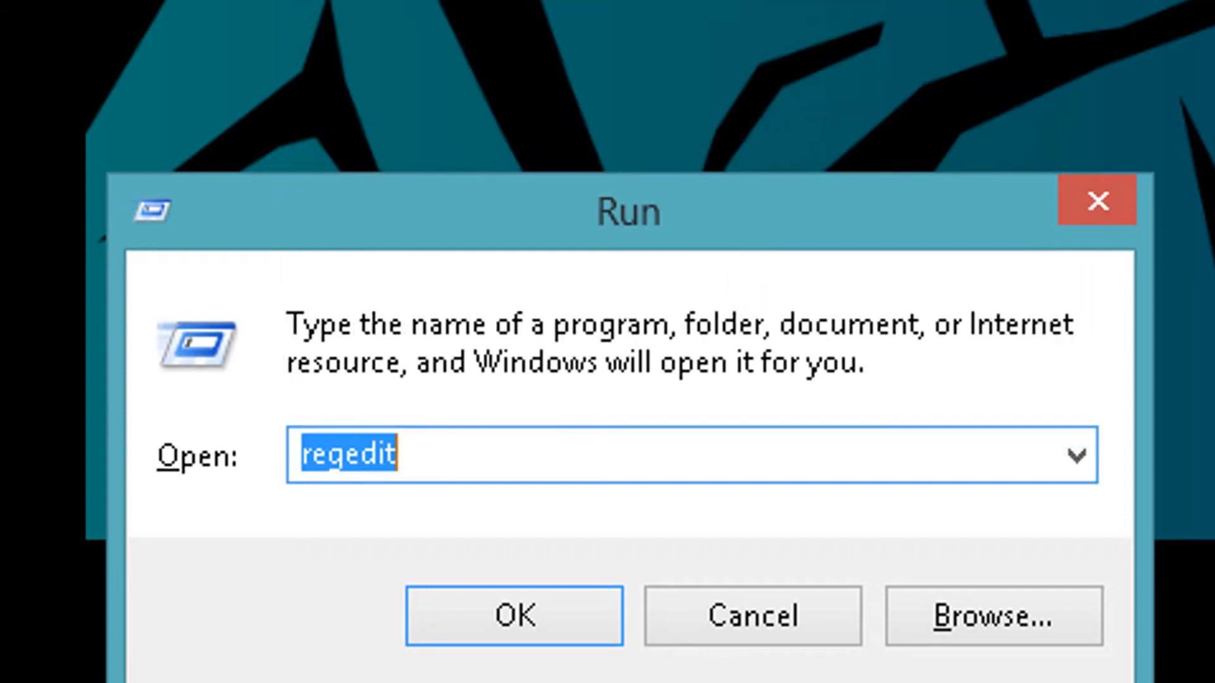
mouse_move(379, 220)
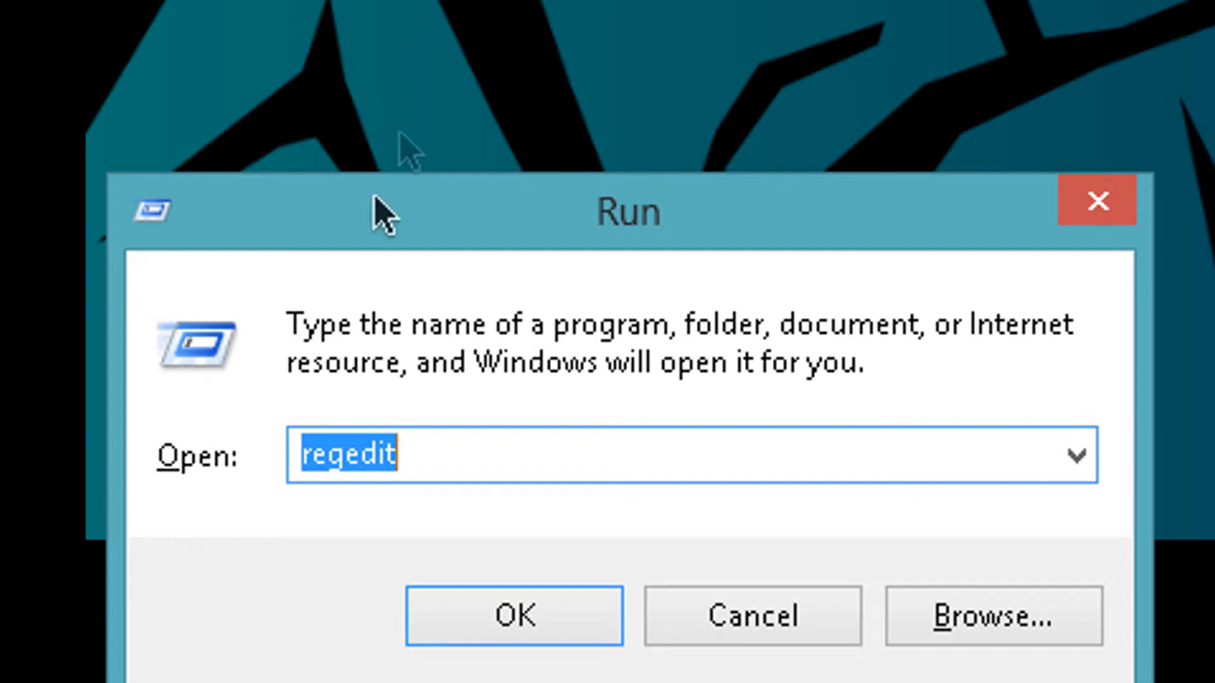
Step: Launch Registry Editor from the Run dialog
click(512, 616)
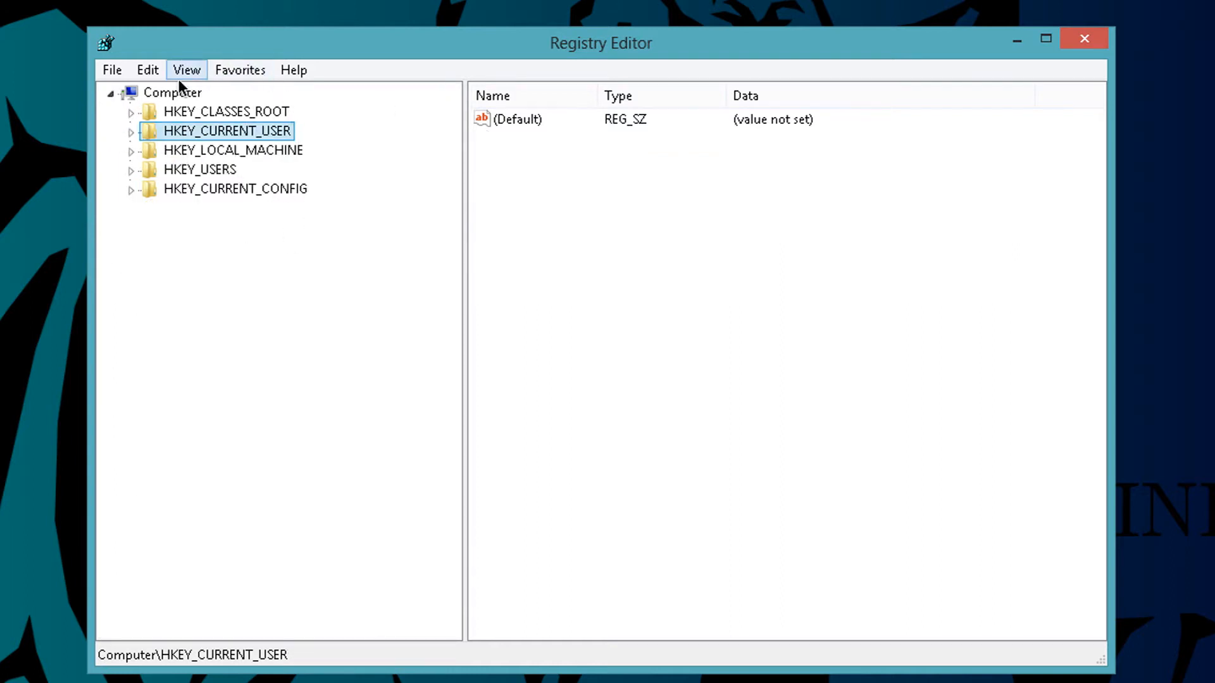
mouse_move(155, 143)
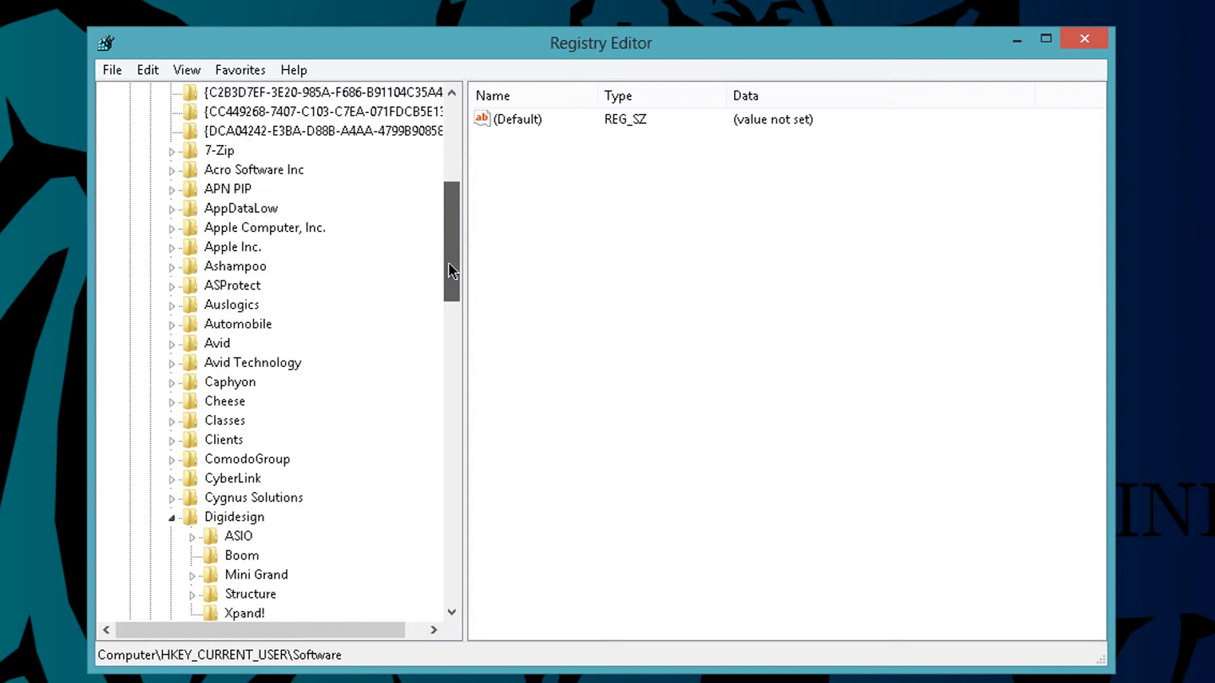
Step: Select the Xpand! subkey under Digidesign and inspect its Content path value
scroll(down, 3)
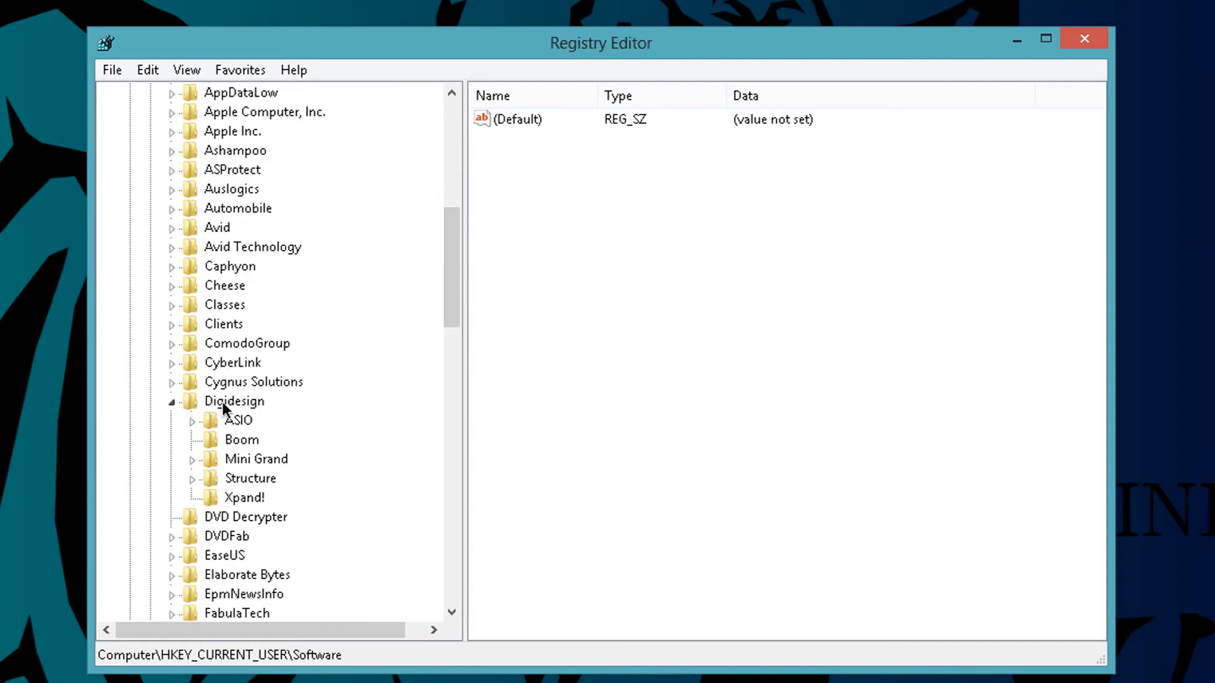
click(232, 401)
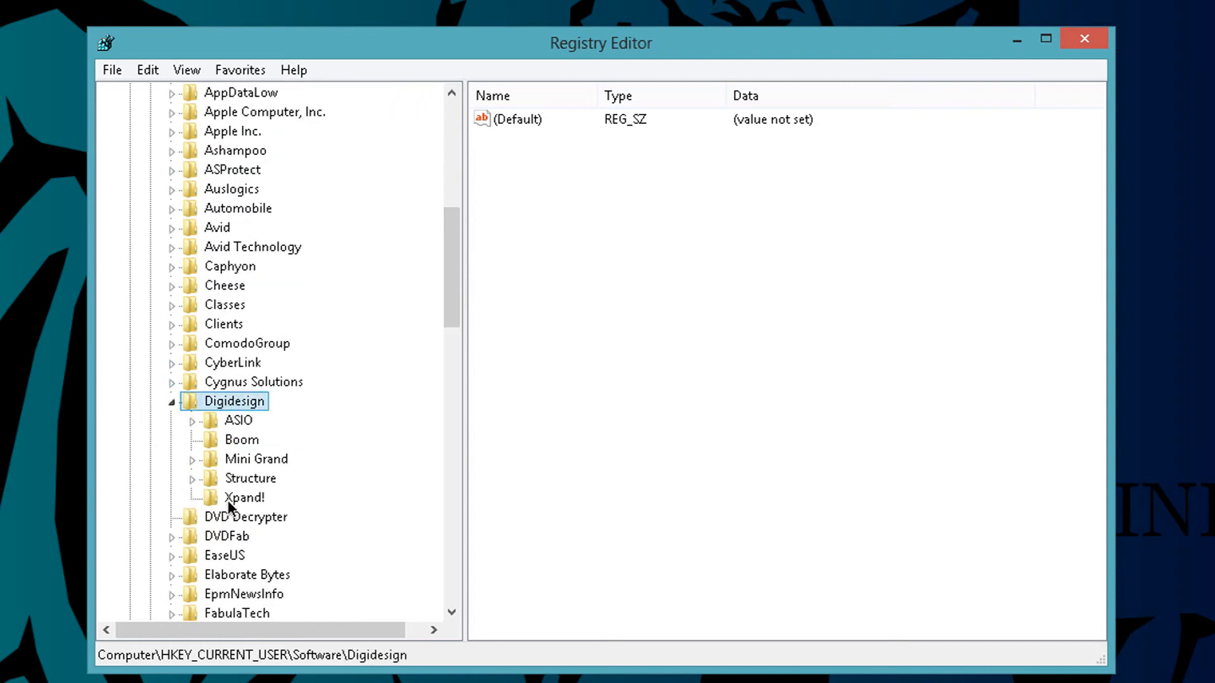
click(244, 497)
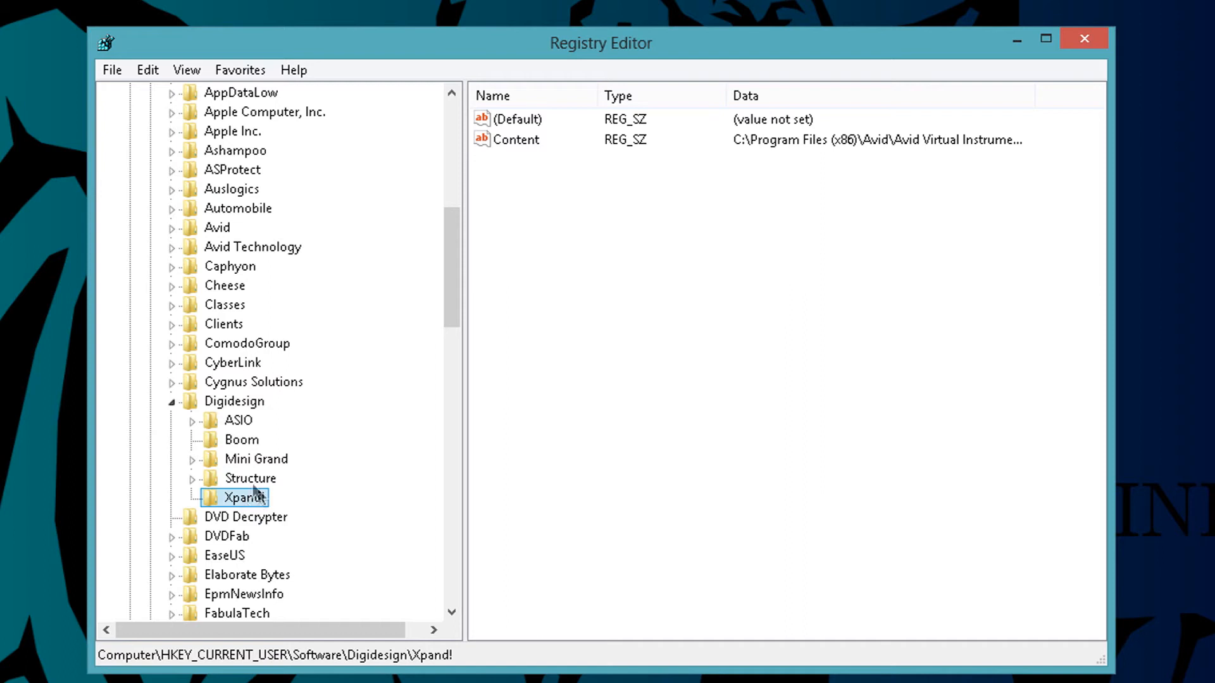
right_click(243, 496)
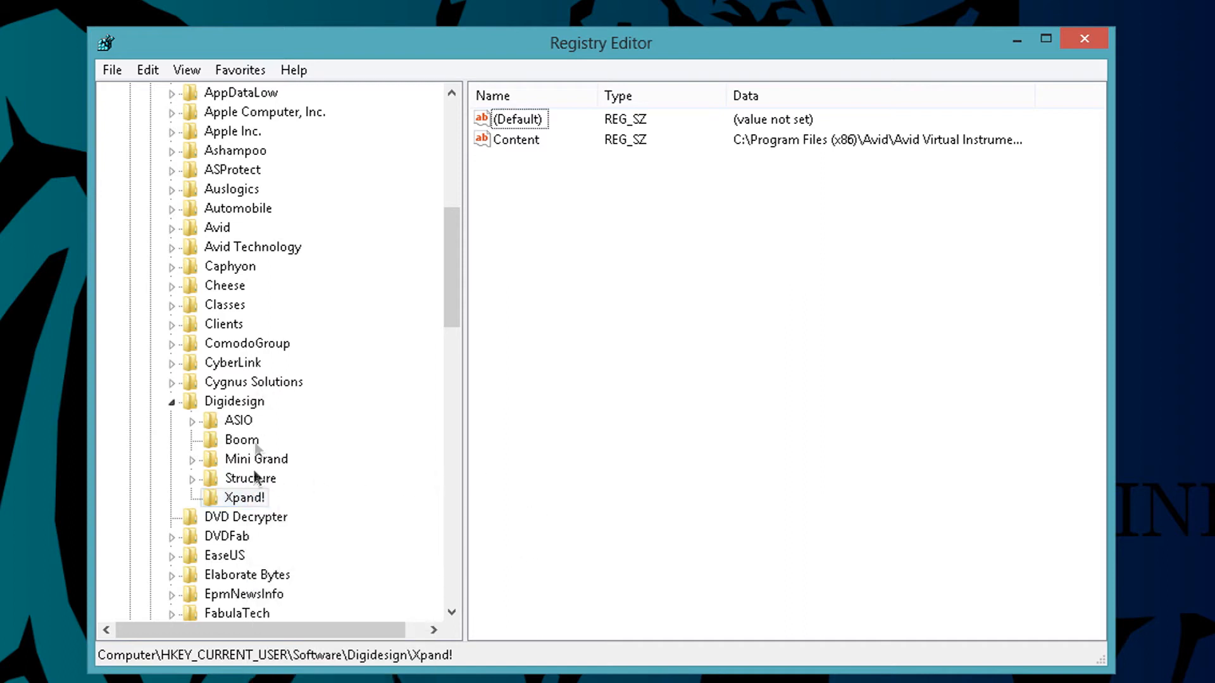
mouse_move(262, 515)
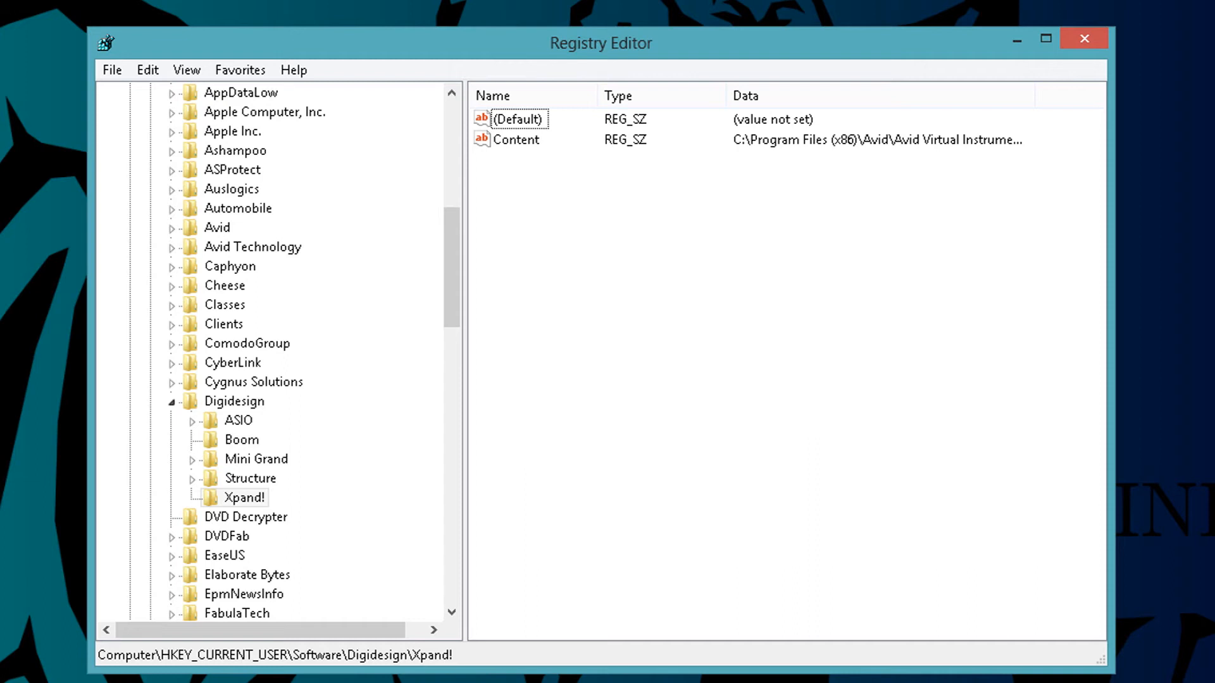
right_click(466, 192)
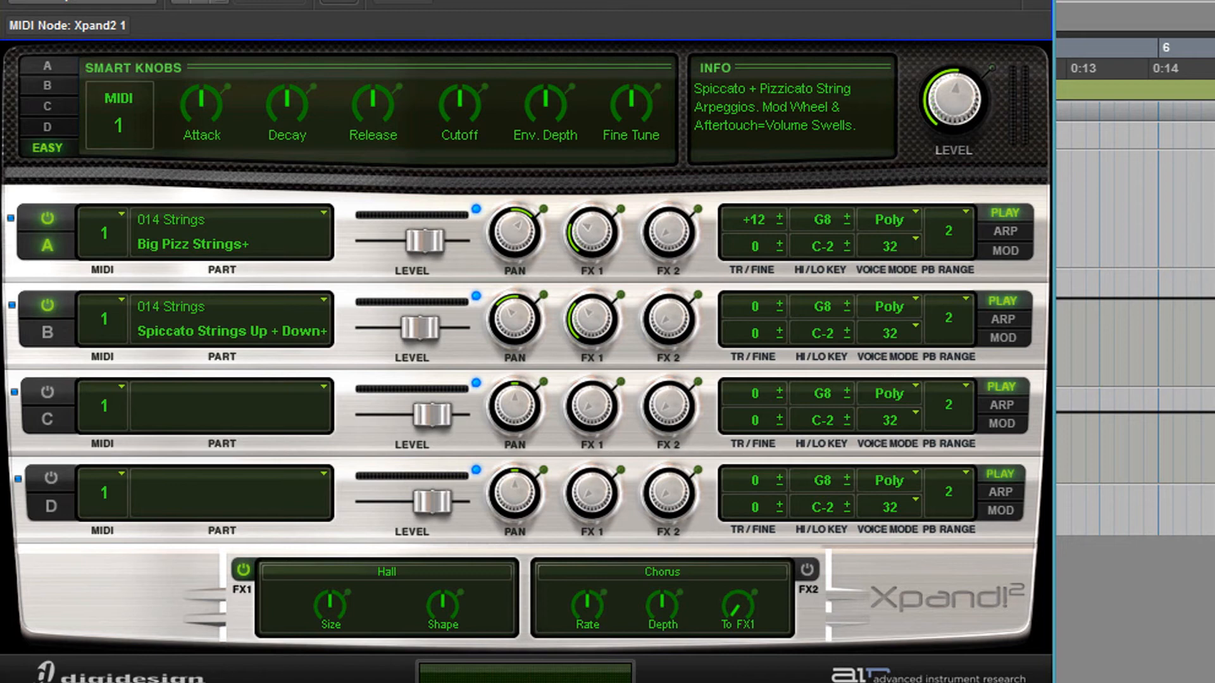
mouse_move(722, 13)
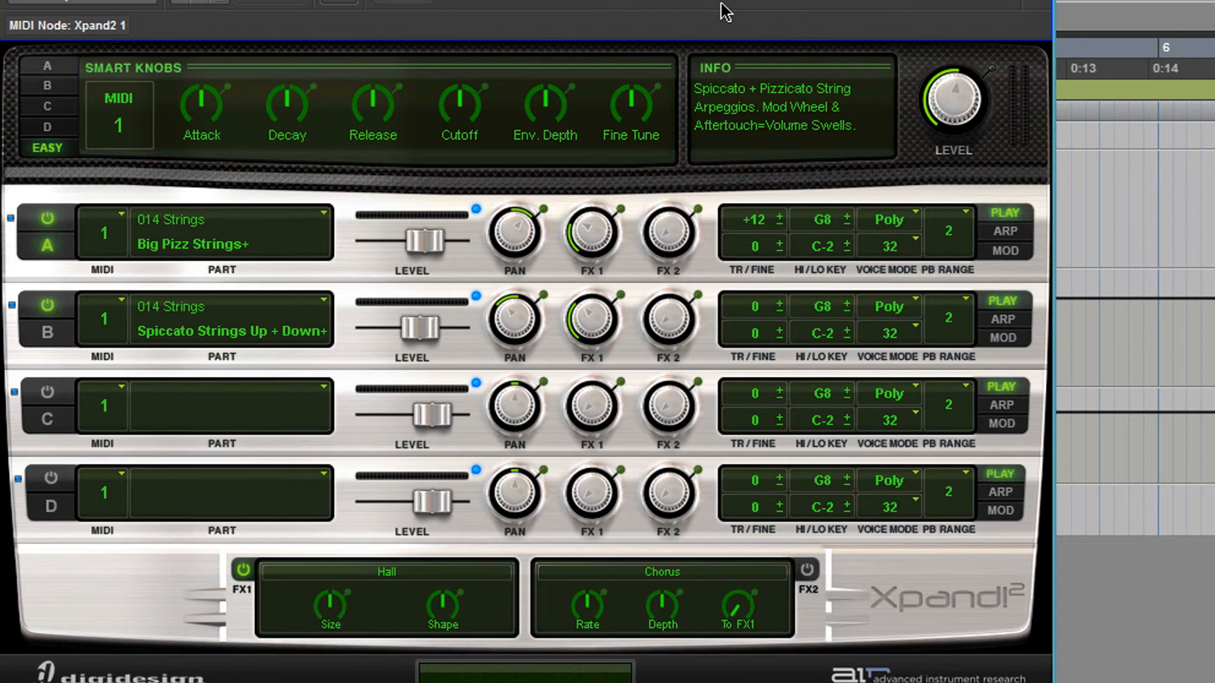
mouse_move(1023, 25)
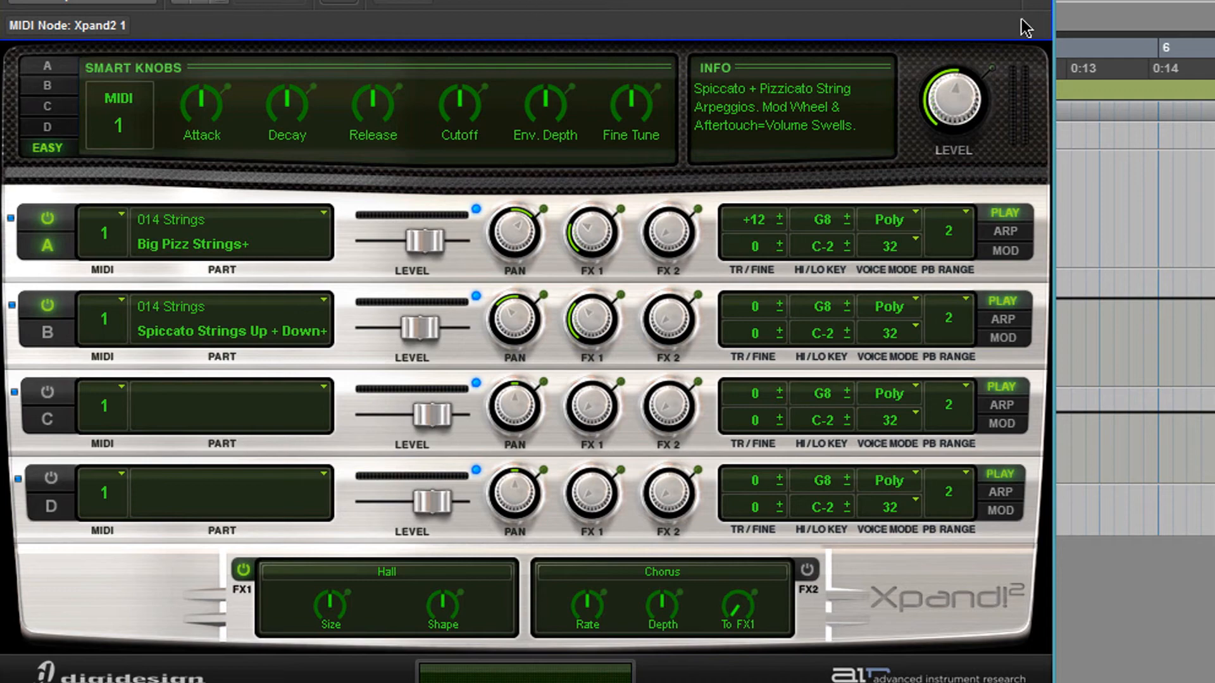